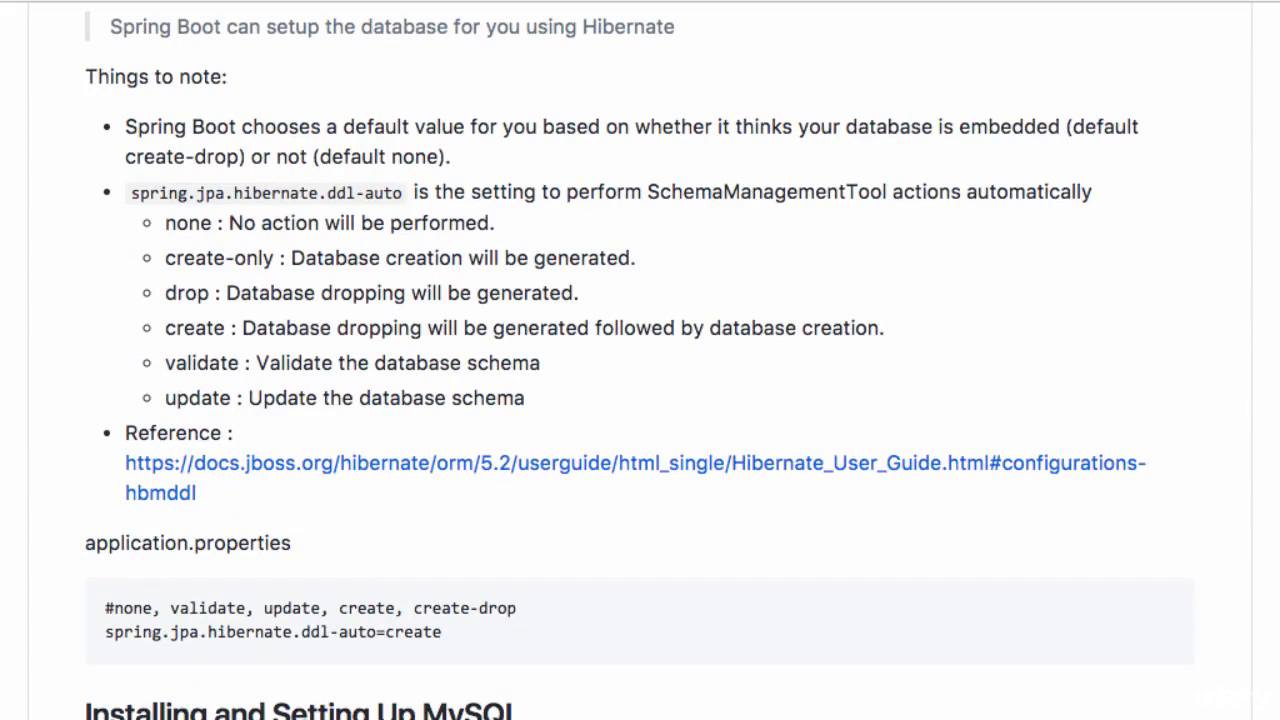
Step: Read the README's 'Connecting to My SQL and Other Databases' steps, then open pom.xml in Eclipse
scroll(down, 3)
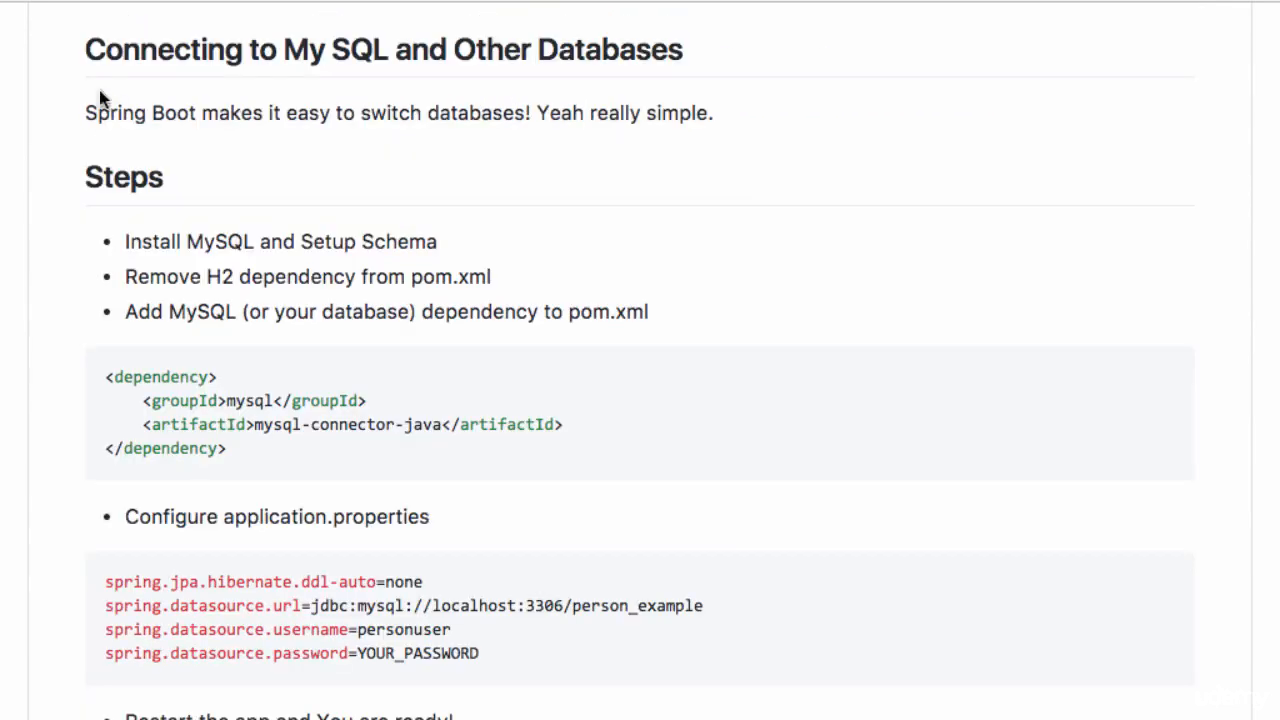
mouse_move(360, 93)
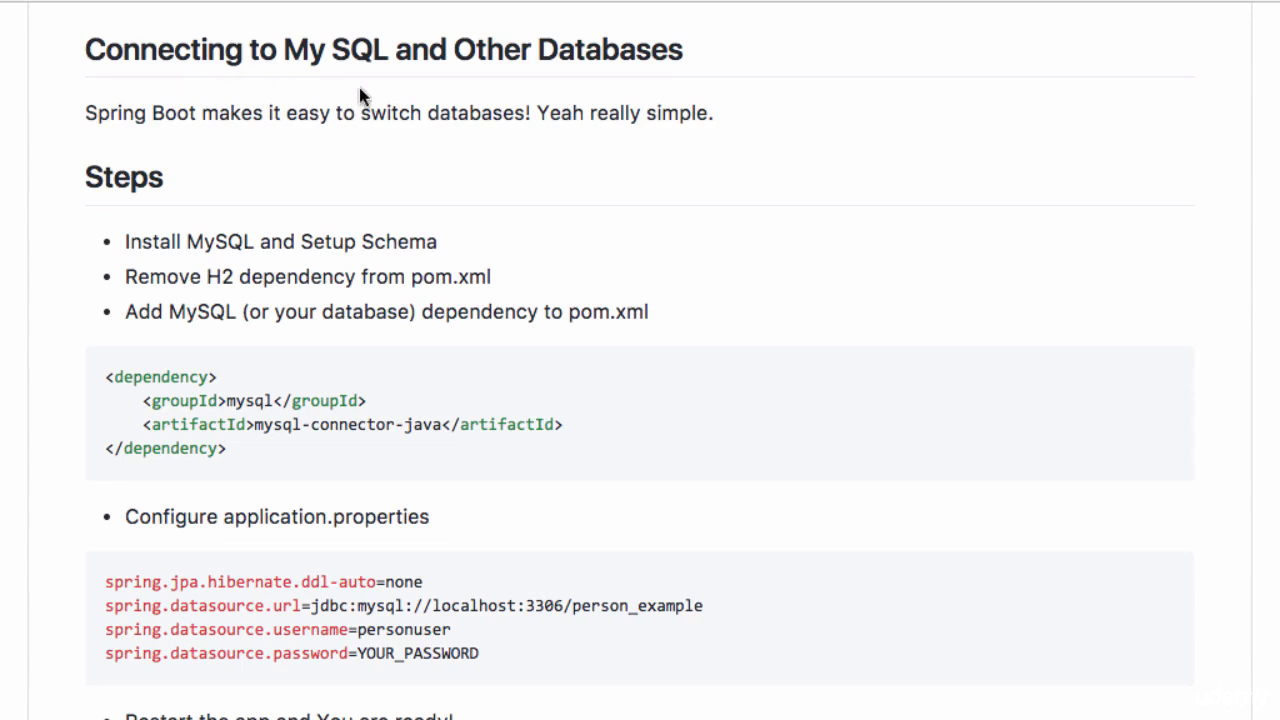
mouse_move(651, 144)
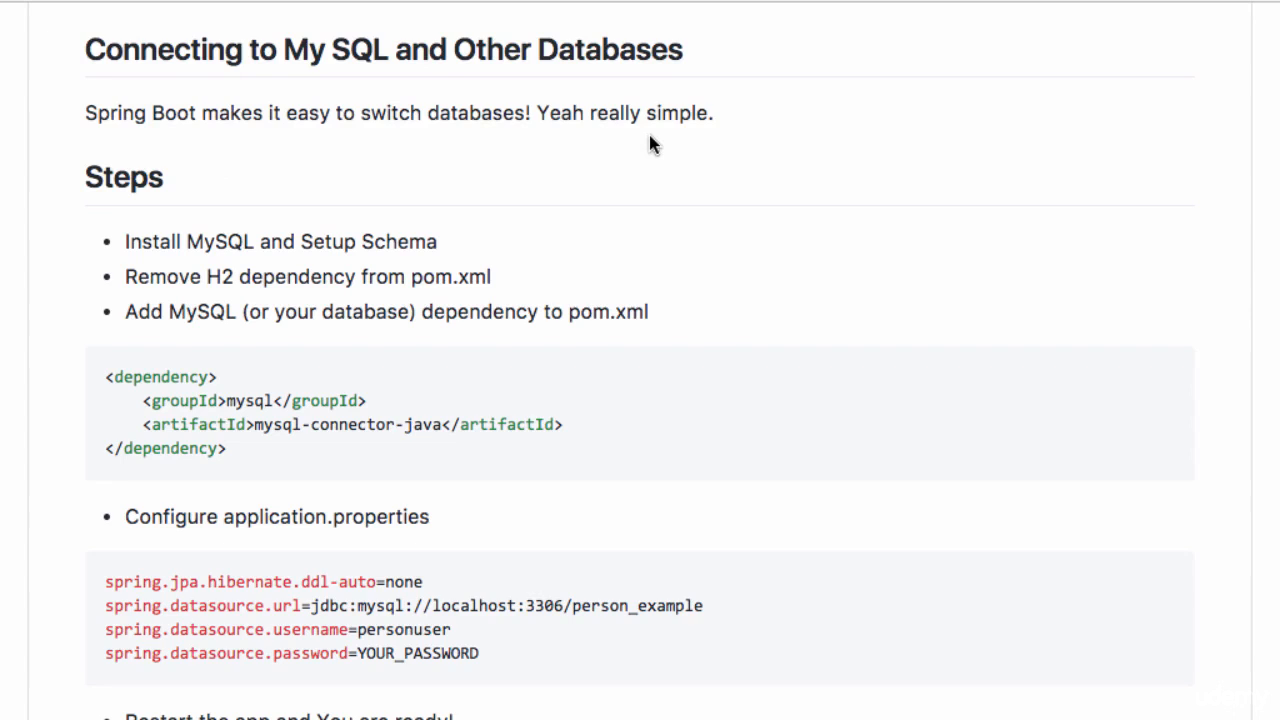
mouse_move(443, 158)
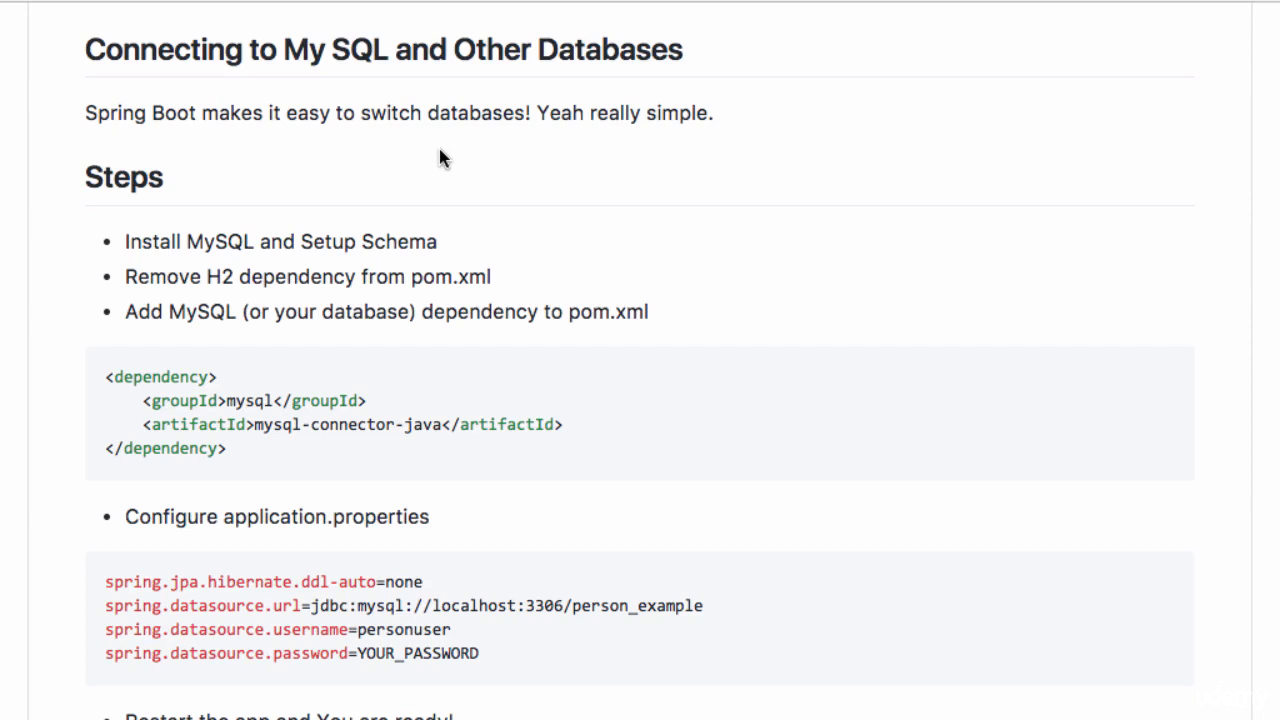
scroll(down, 3)
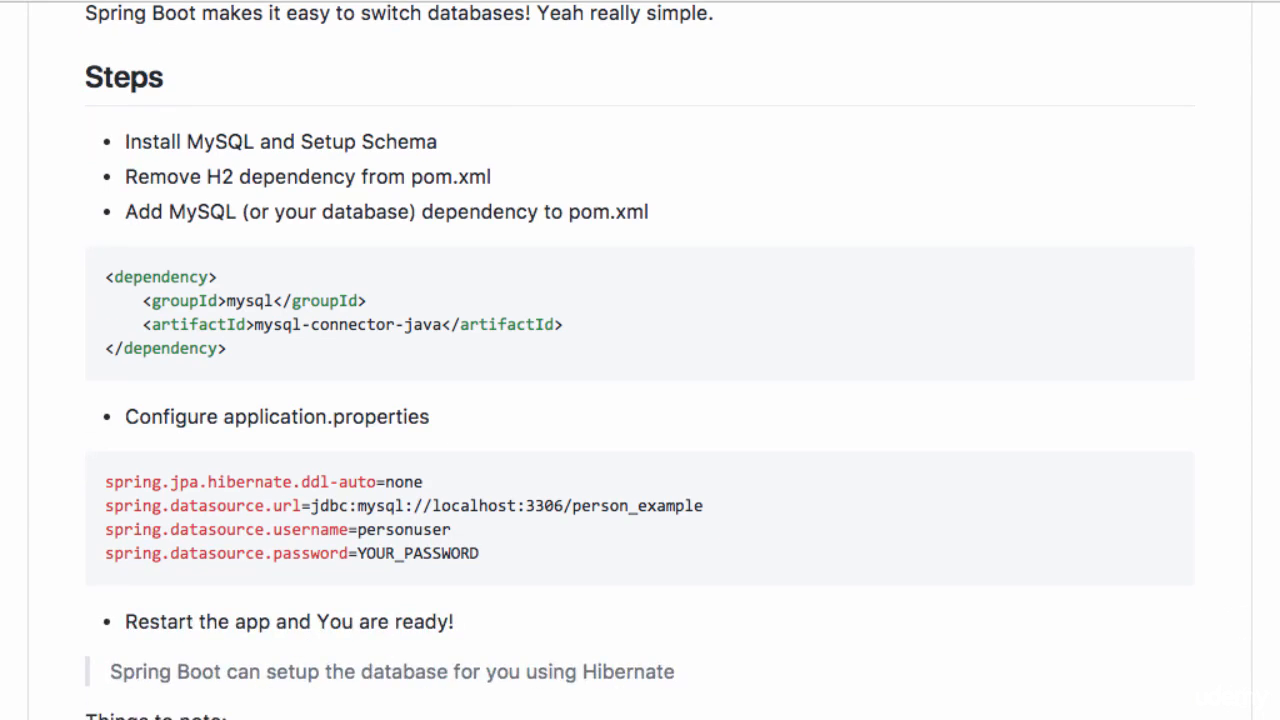
mouse_move(322, 141)
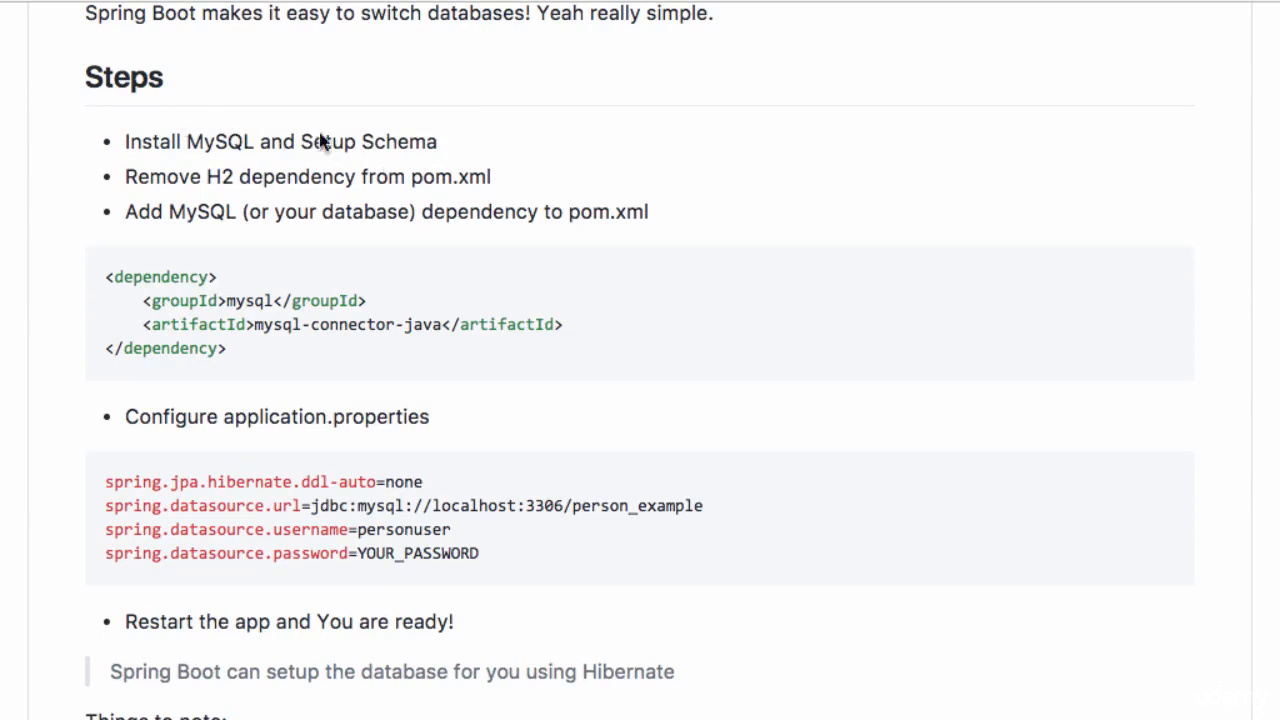
mouse_move(473, 163)
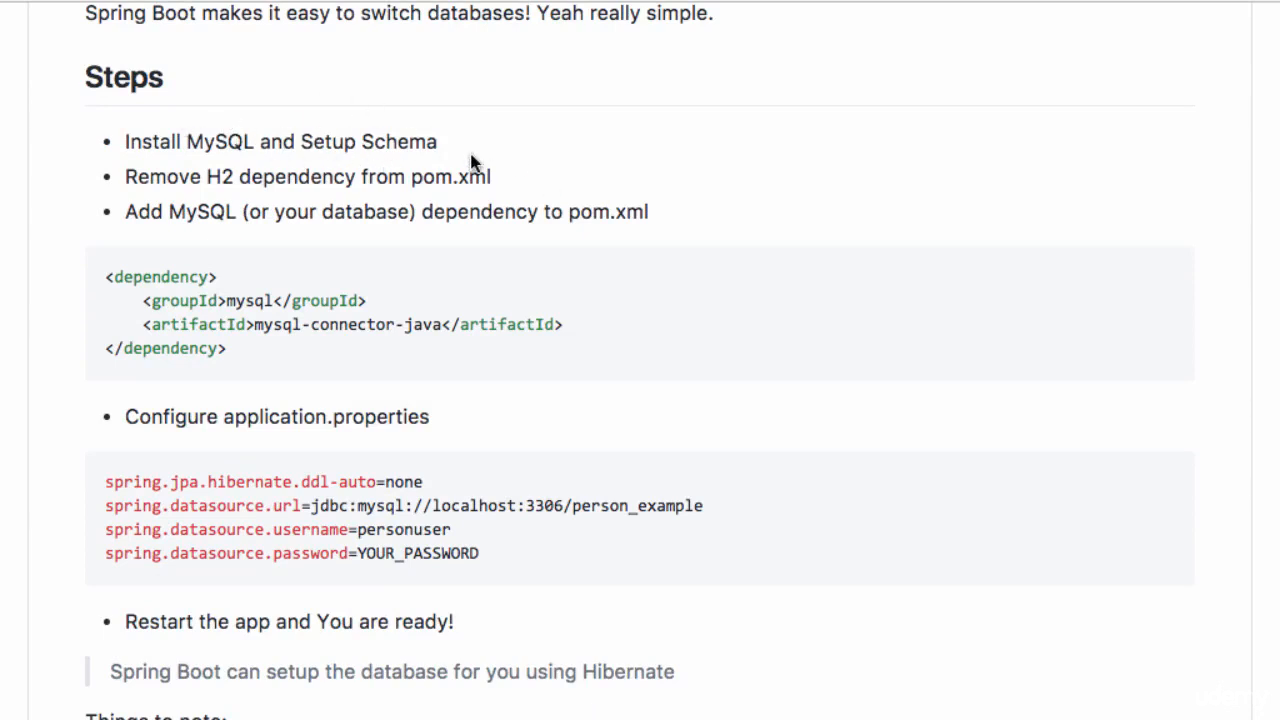
mouse_move(242, 112)
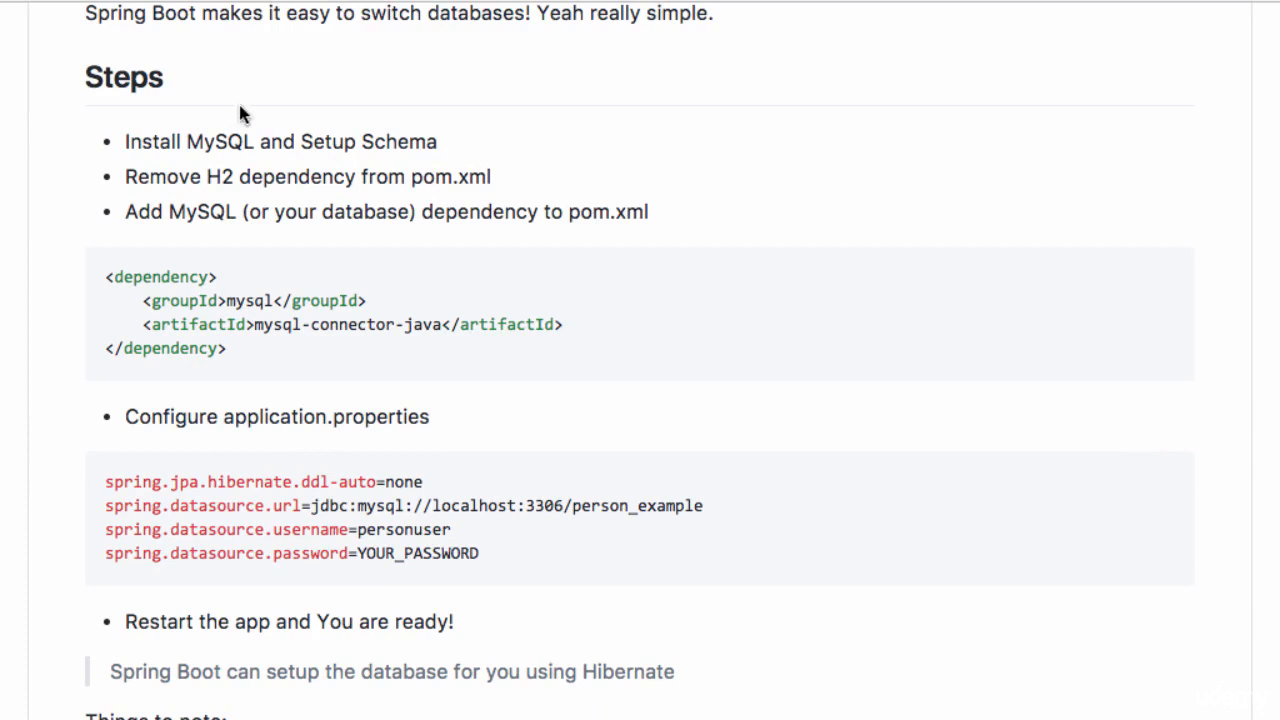
mouse_move(411, 135)
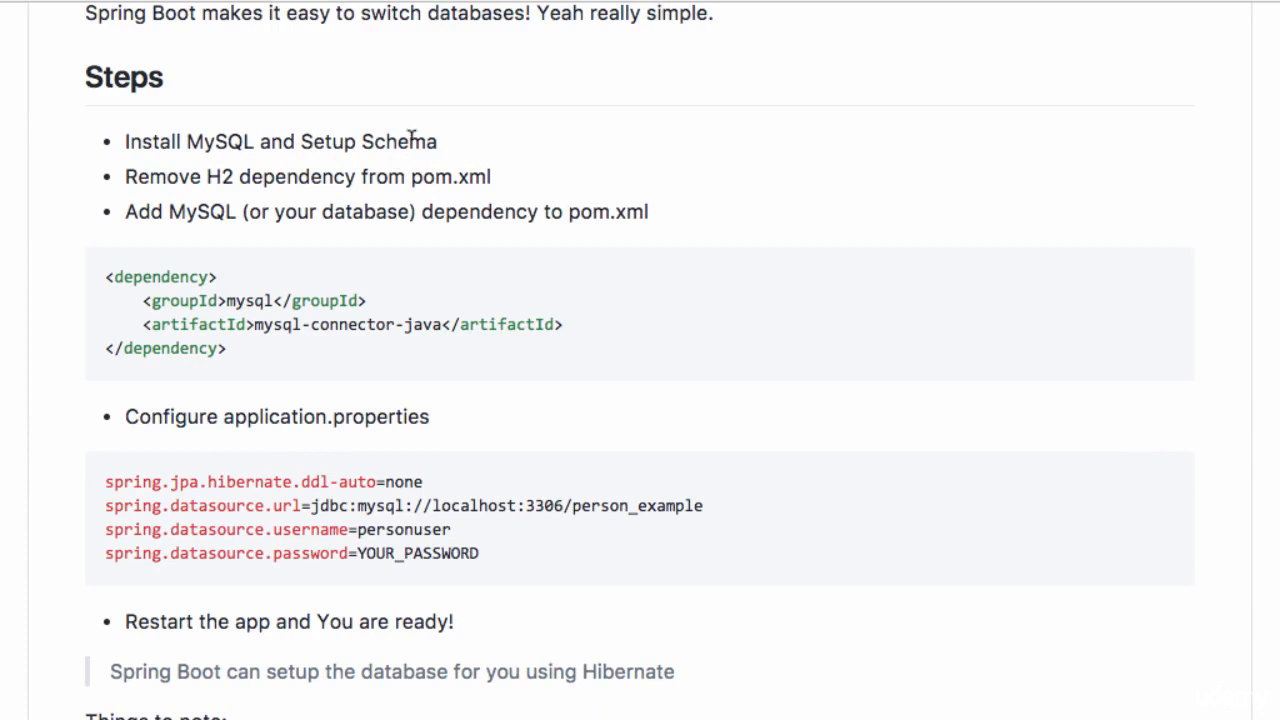
double_click(218, 176)
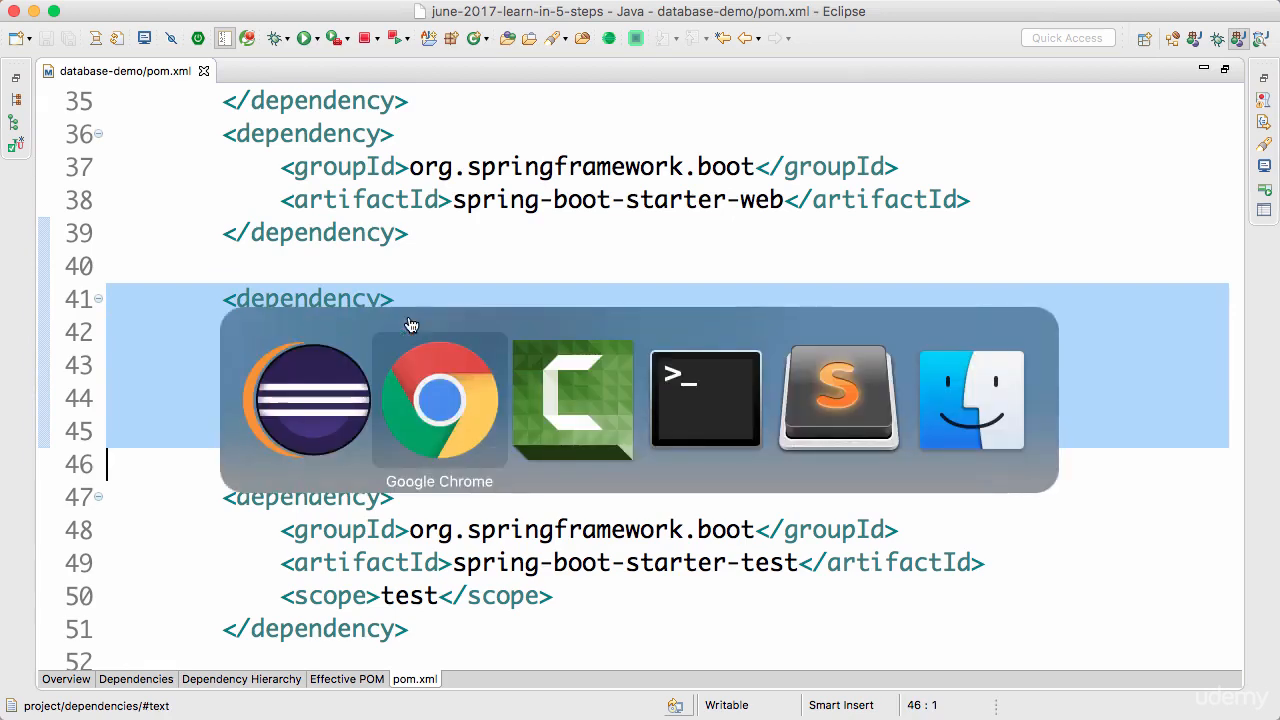
Step: Highlight the mysql group id, then the YOUR_PASSWORD placeholder in application.properties
click(438, 400)
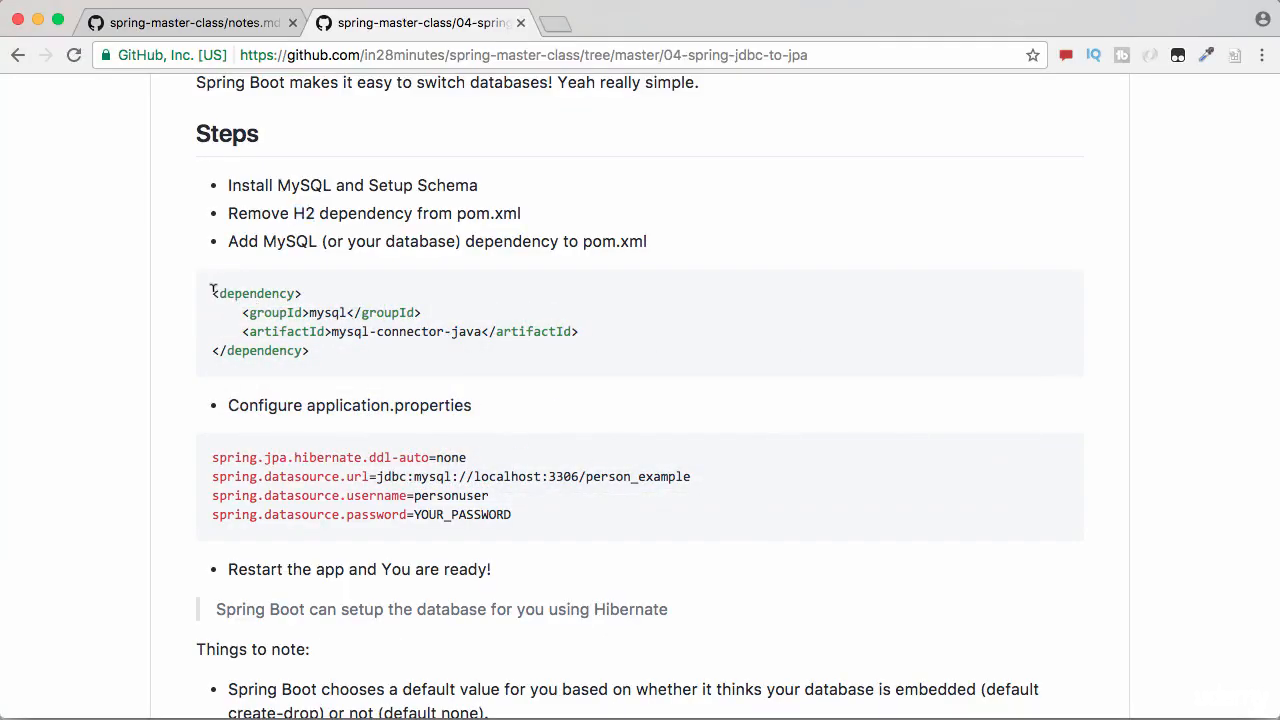
drag(212, 293, 309, 350)
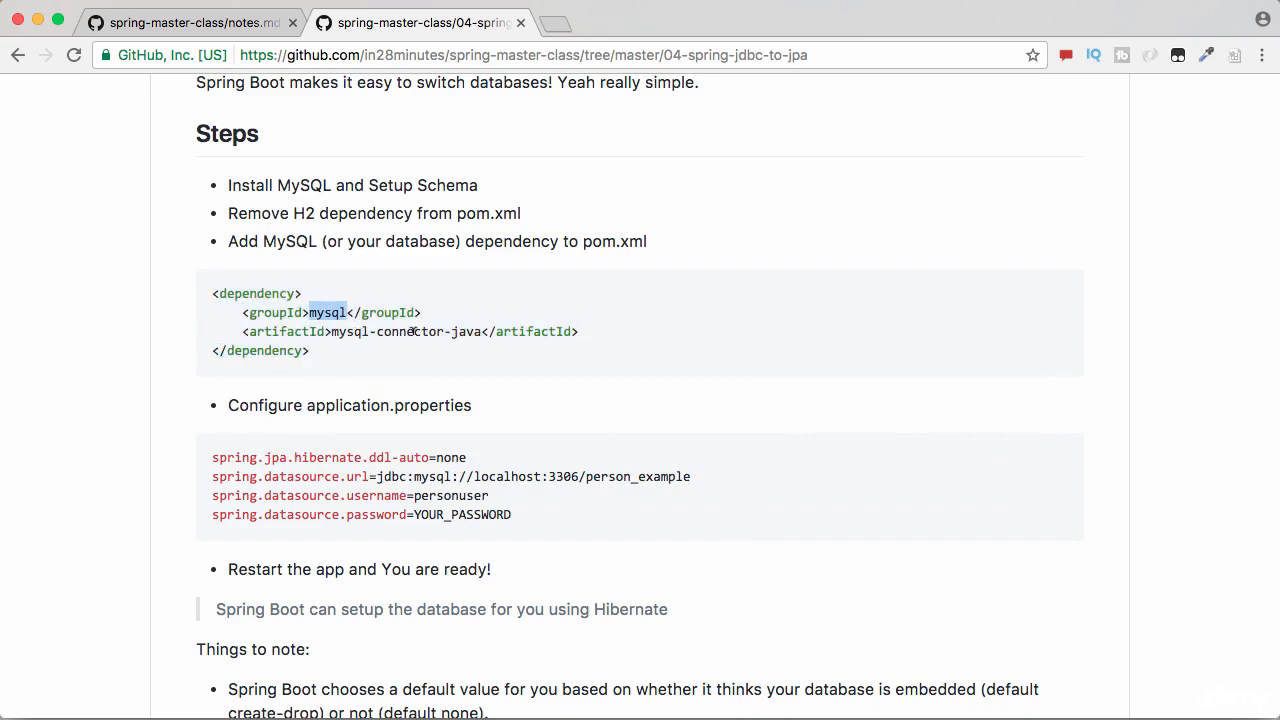
scroll(down, 3)
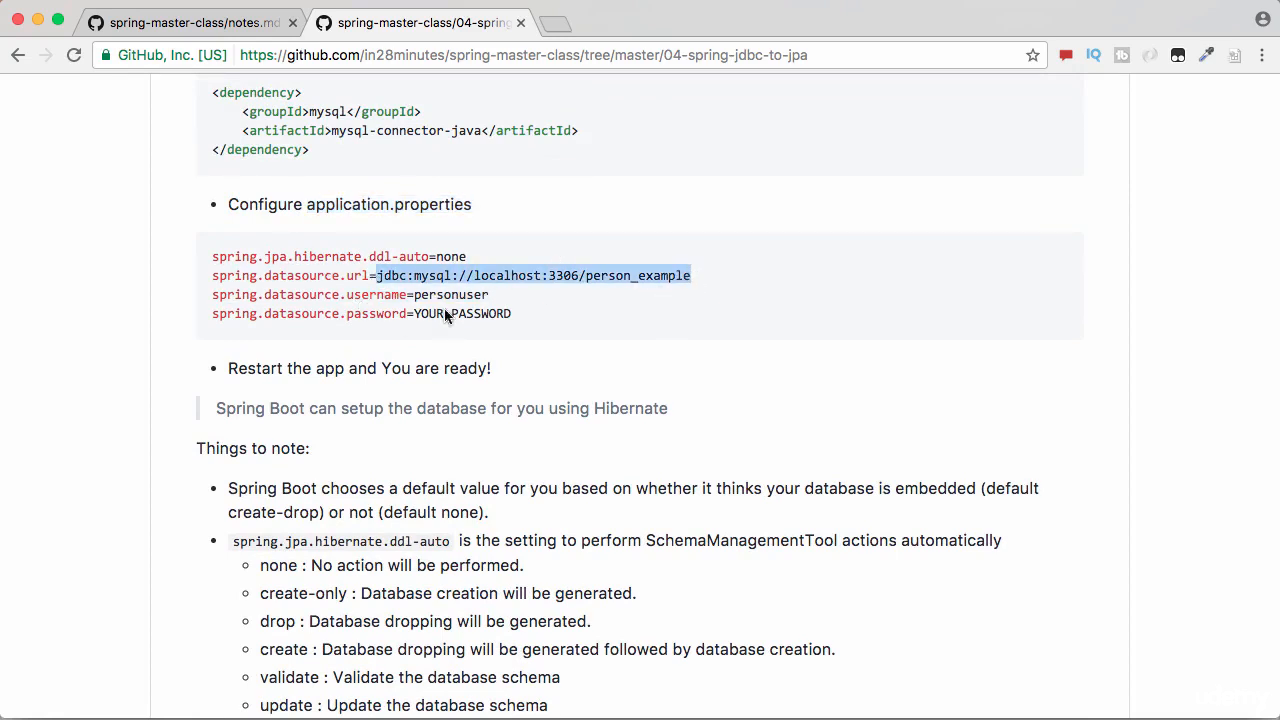
double_click(461, 313)
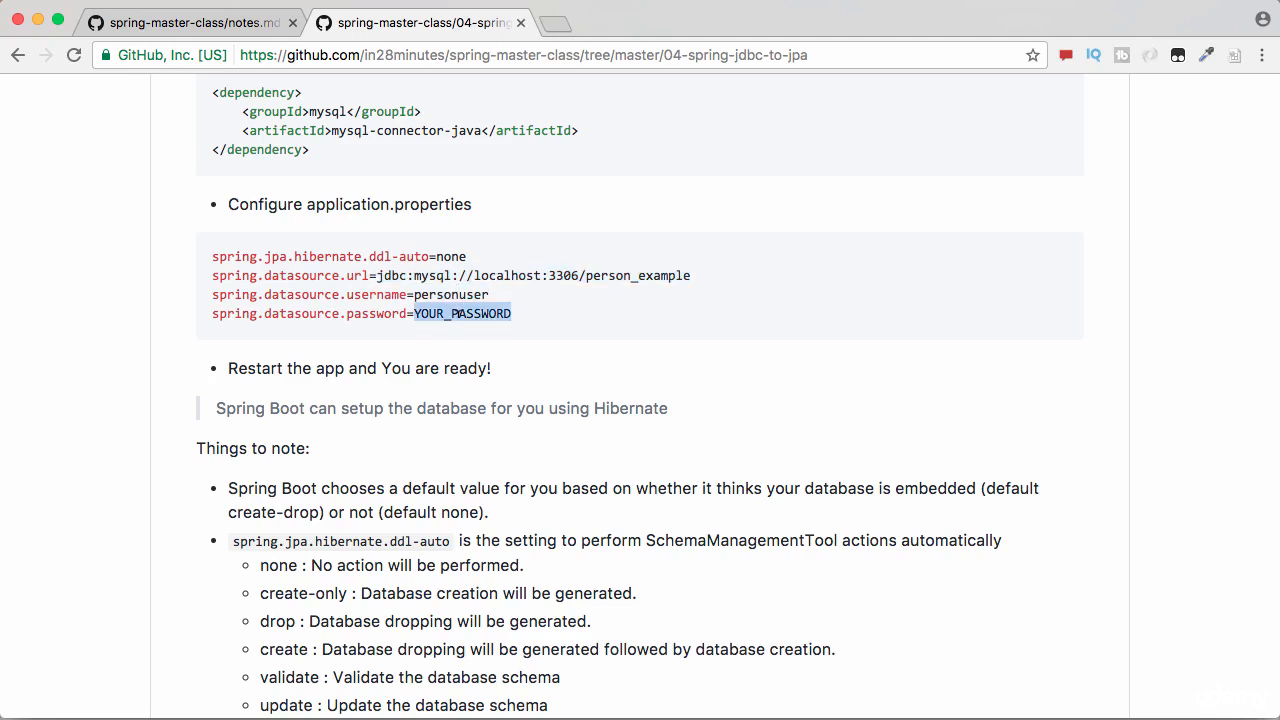
mouse_move(490, 263)
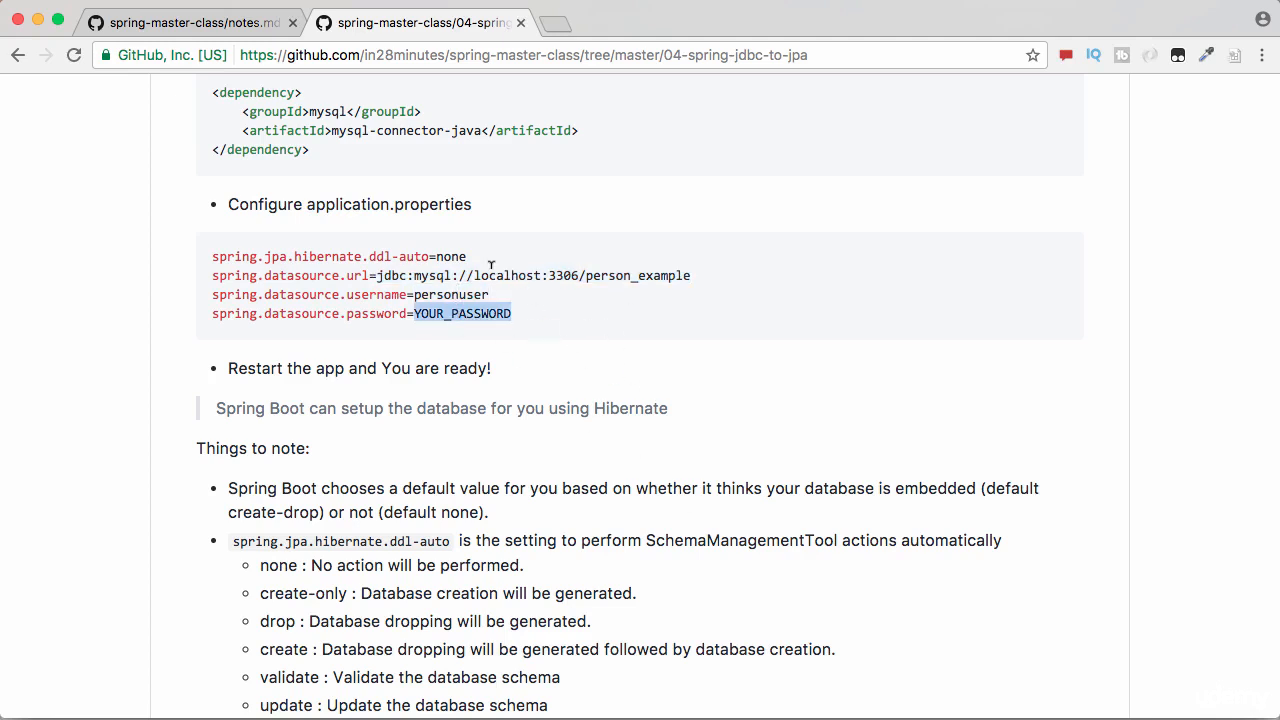
Step: Review the ddl-auto options (none, create) and highlight the ddl-auto value none
scroll(down, 3)
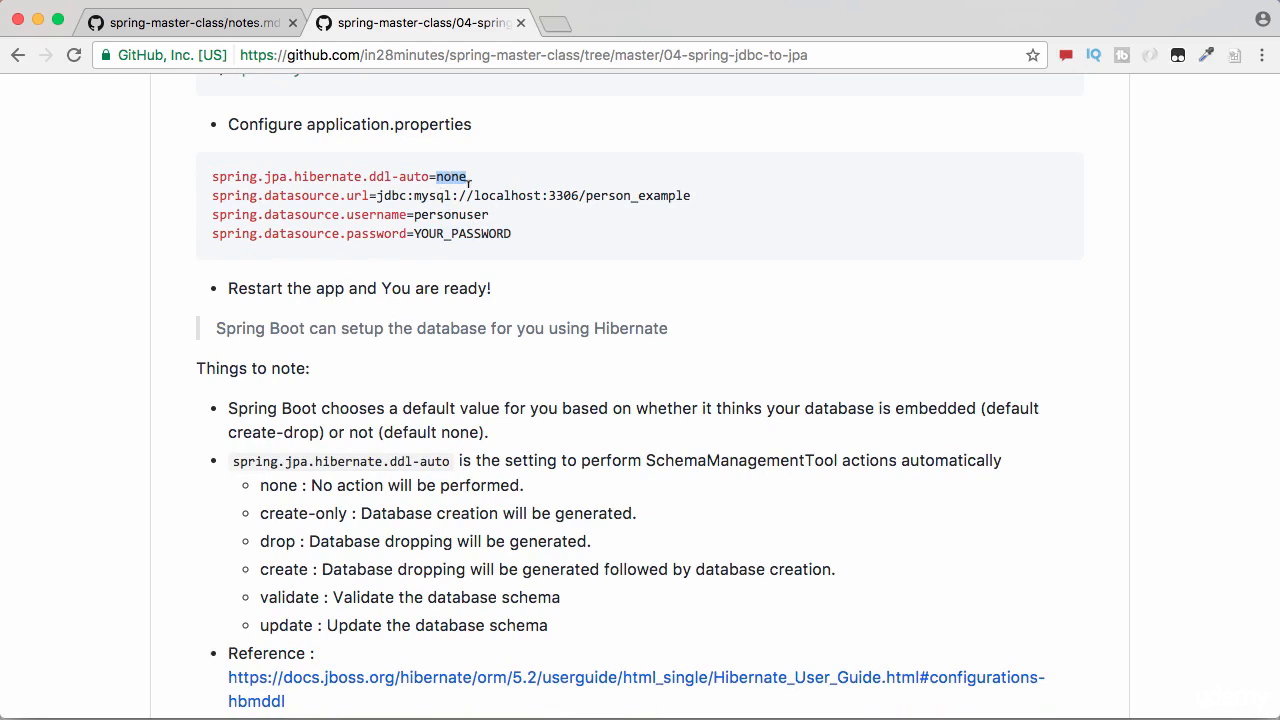
mouse_move(465, 172)
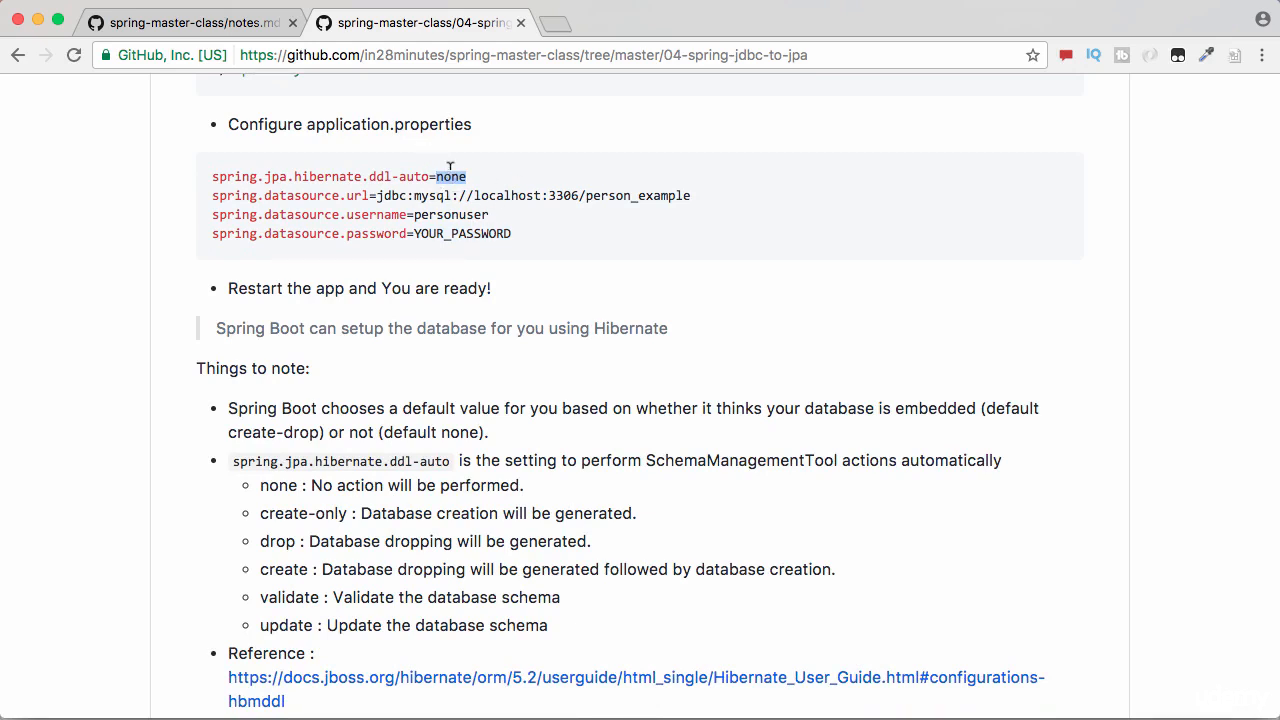
scroll(down, 3)
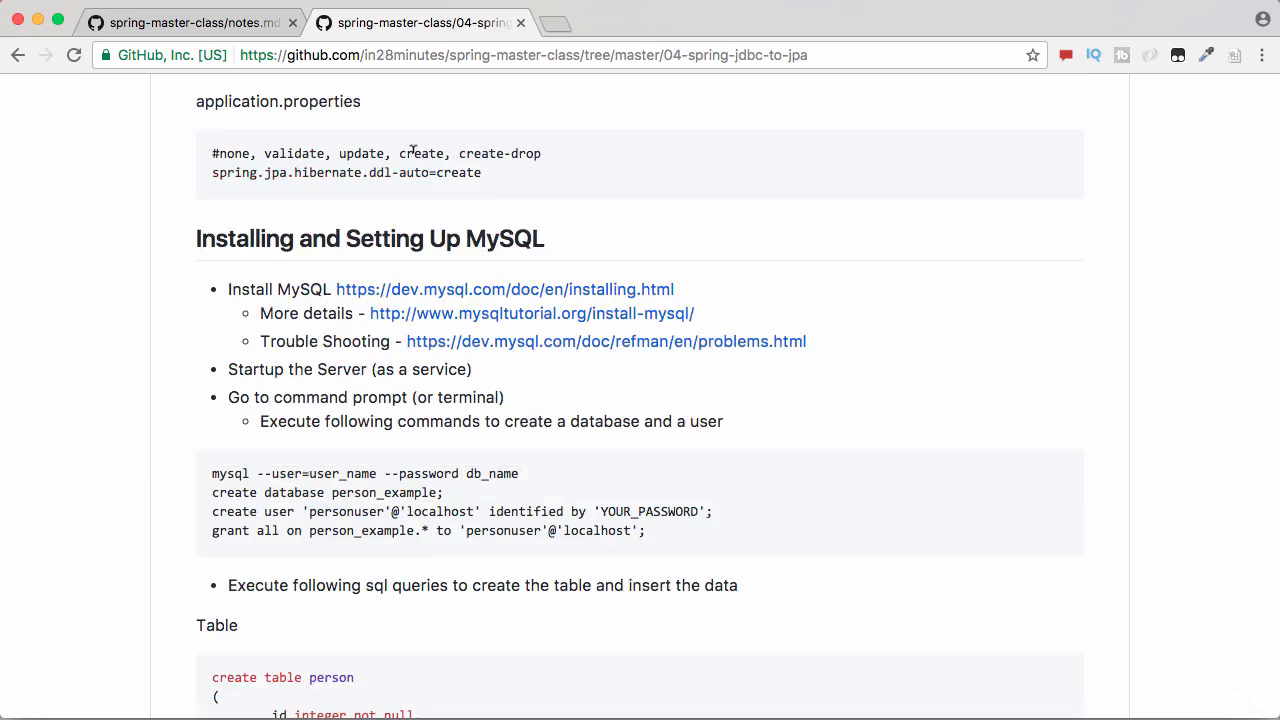
double_click(421, 153)
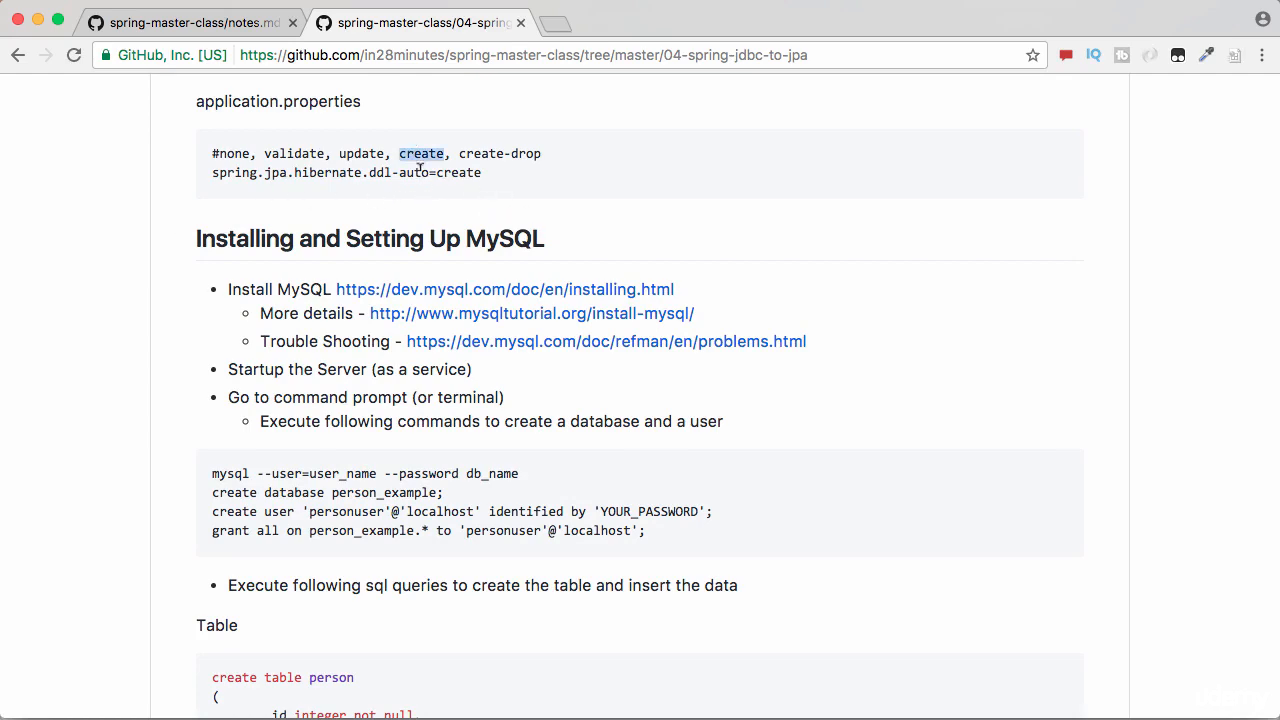
scroll(up, 3)
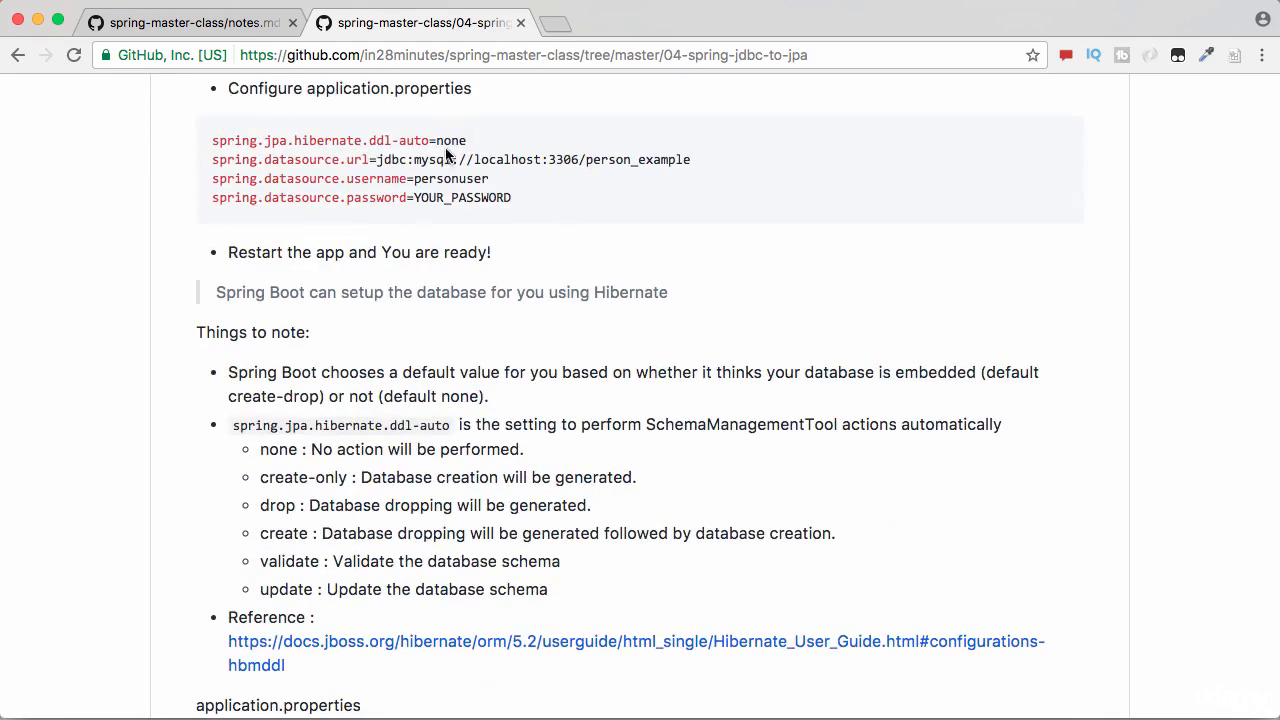
double_click(450, 140)
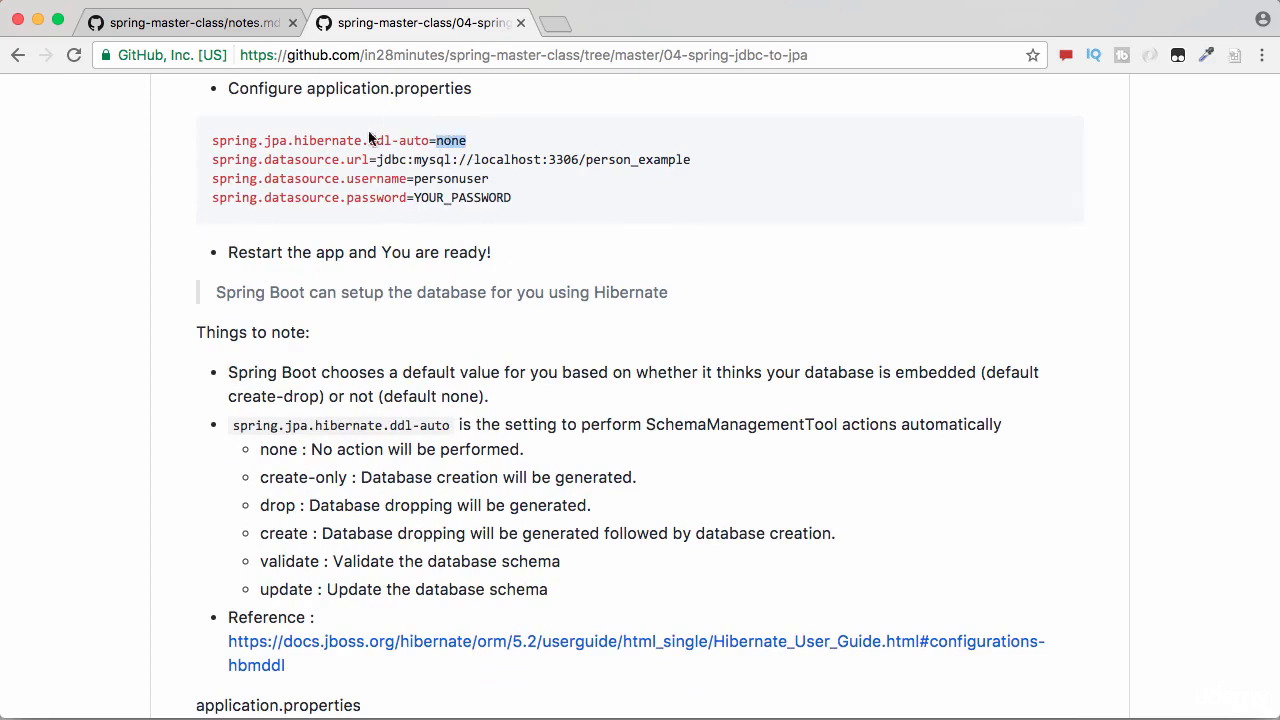
mouse_move(527, 181)
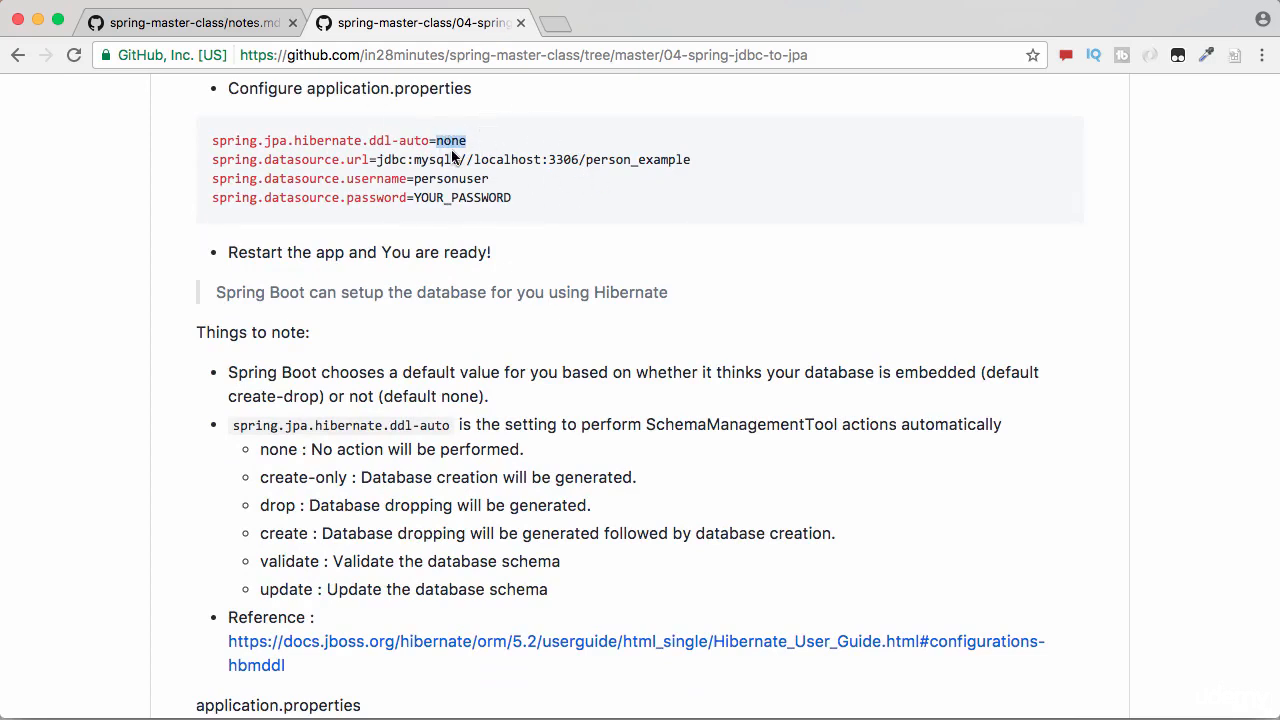
Step: Highlight the create table person statement, then scroll up to the database and user commands
scroll(down, 3)
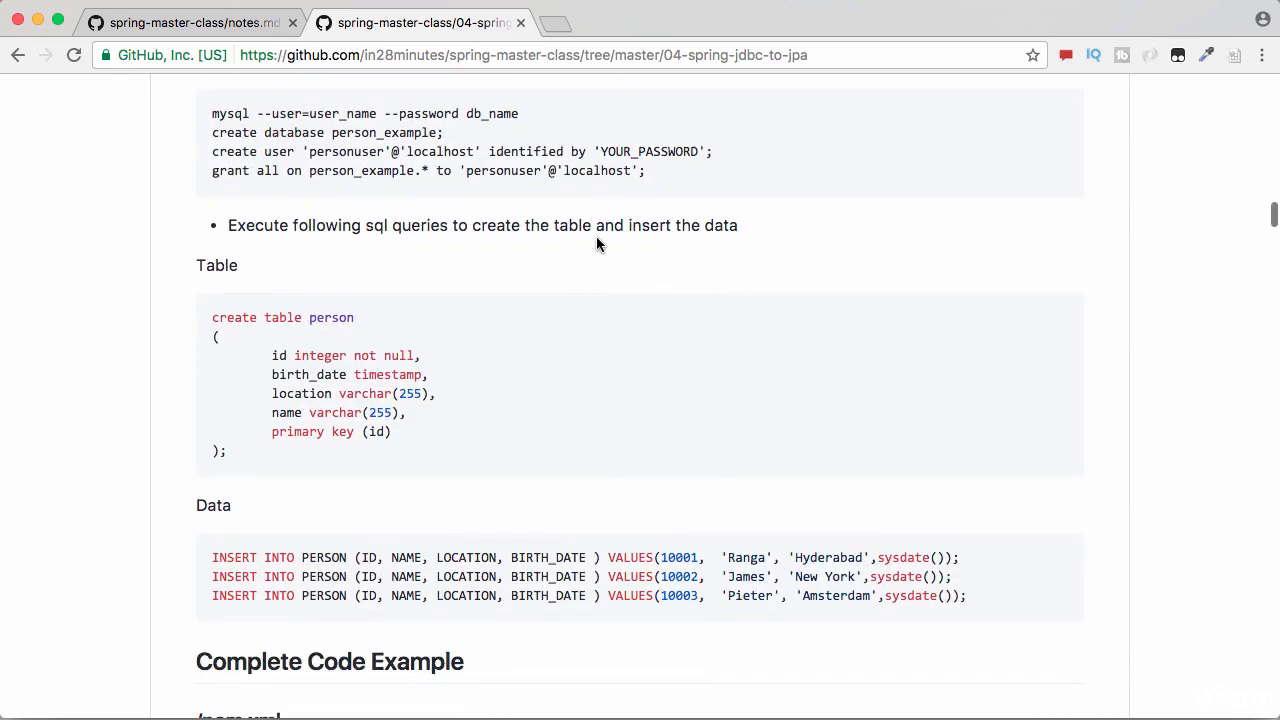
mouse_move(205, 316)
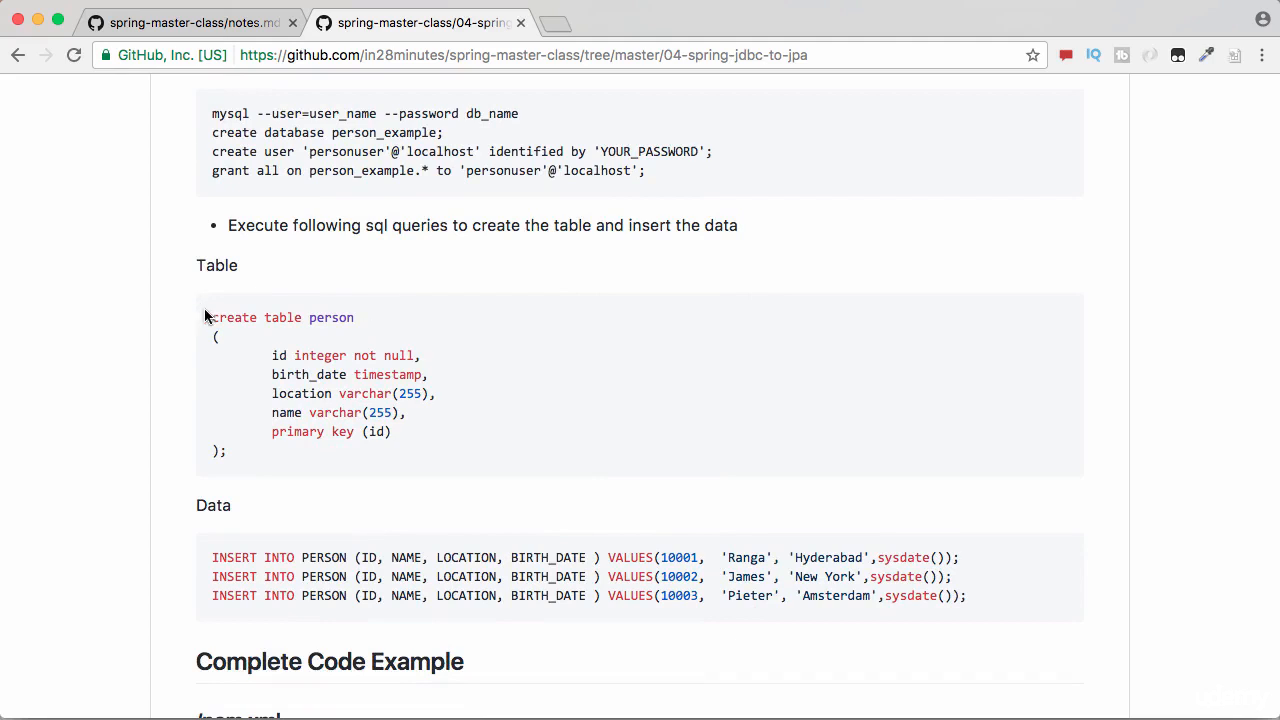
drag(205, 317, 230, 460)
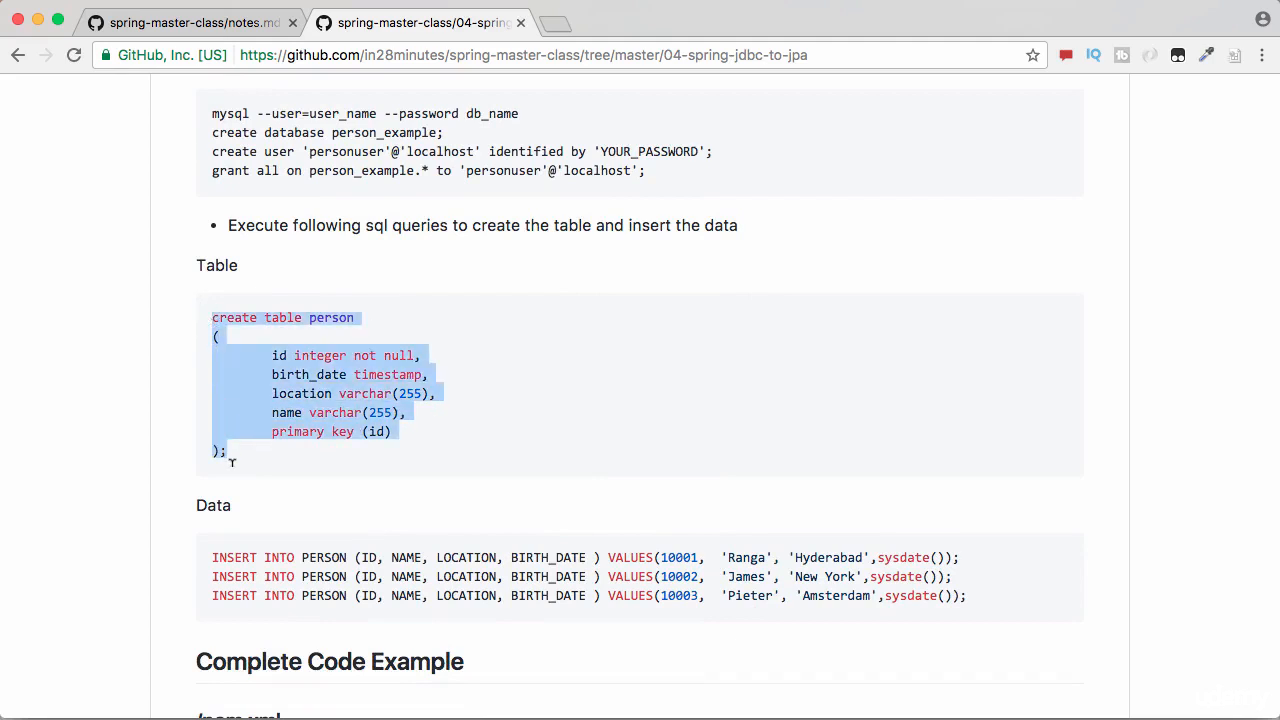
mouse_move(251, 533)
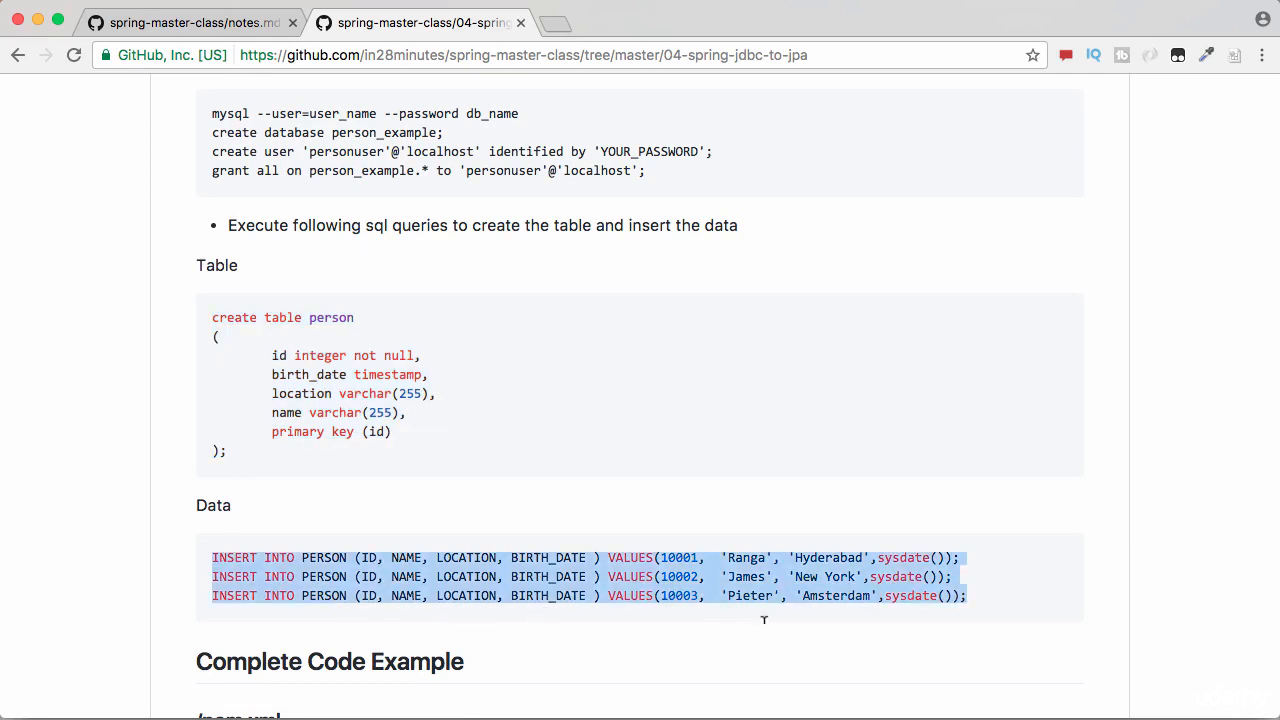
scroll(up, 3)
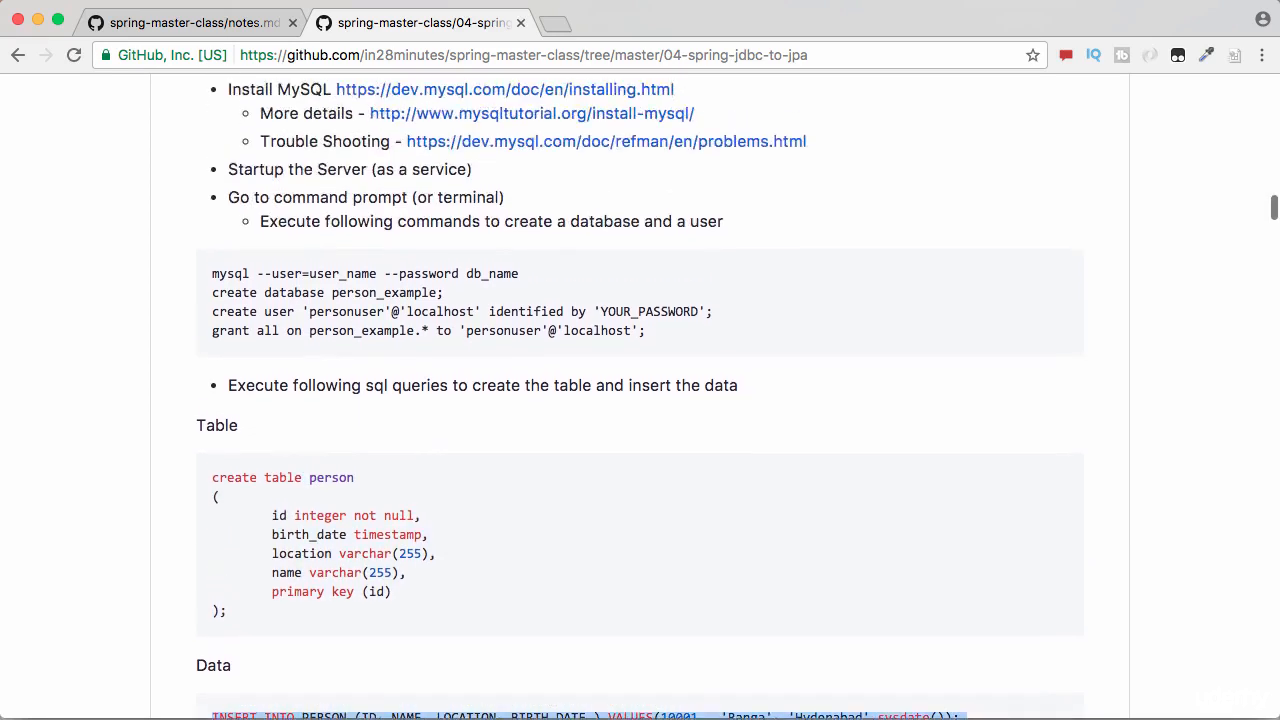
scroll(up, 3)
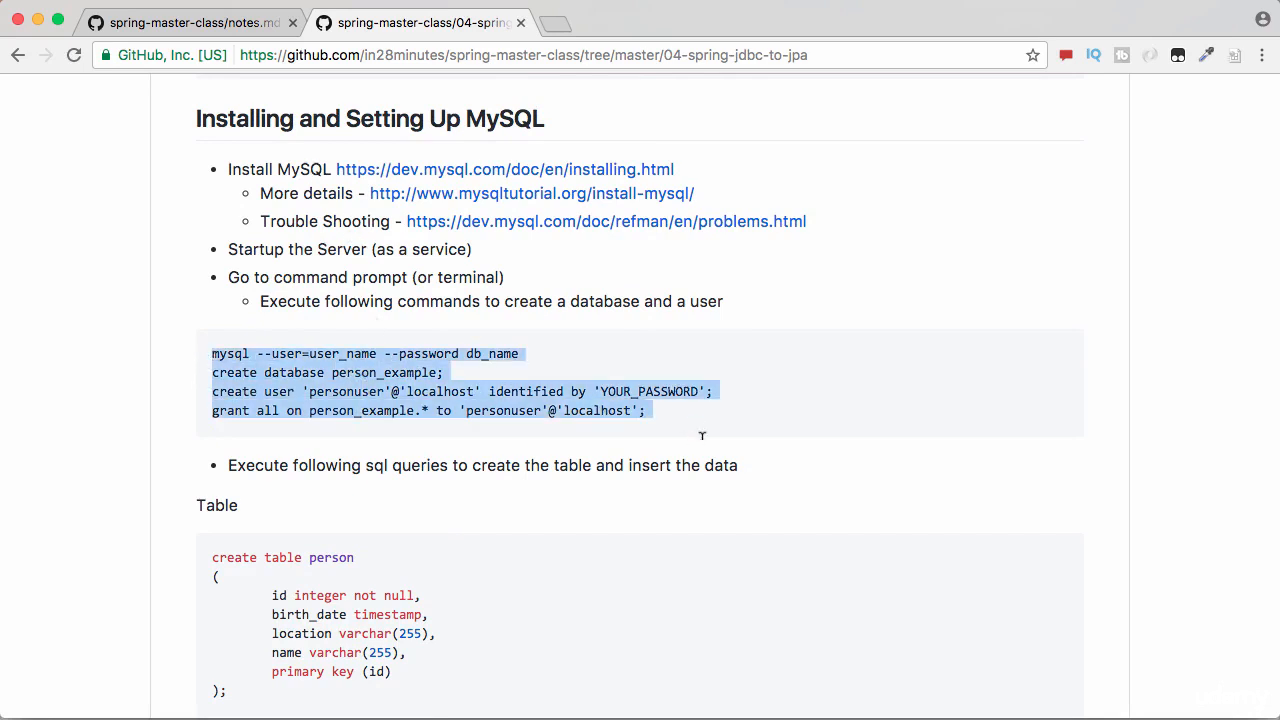
mouse_move(625, 373)
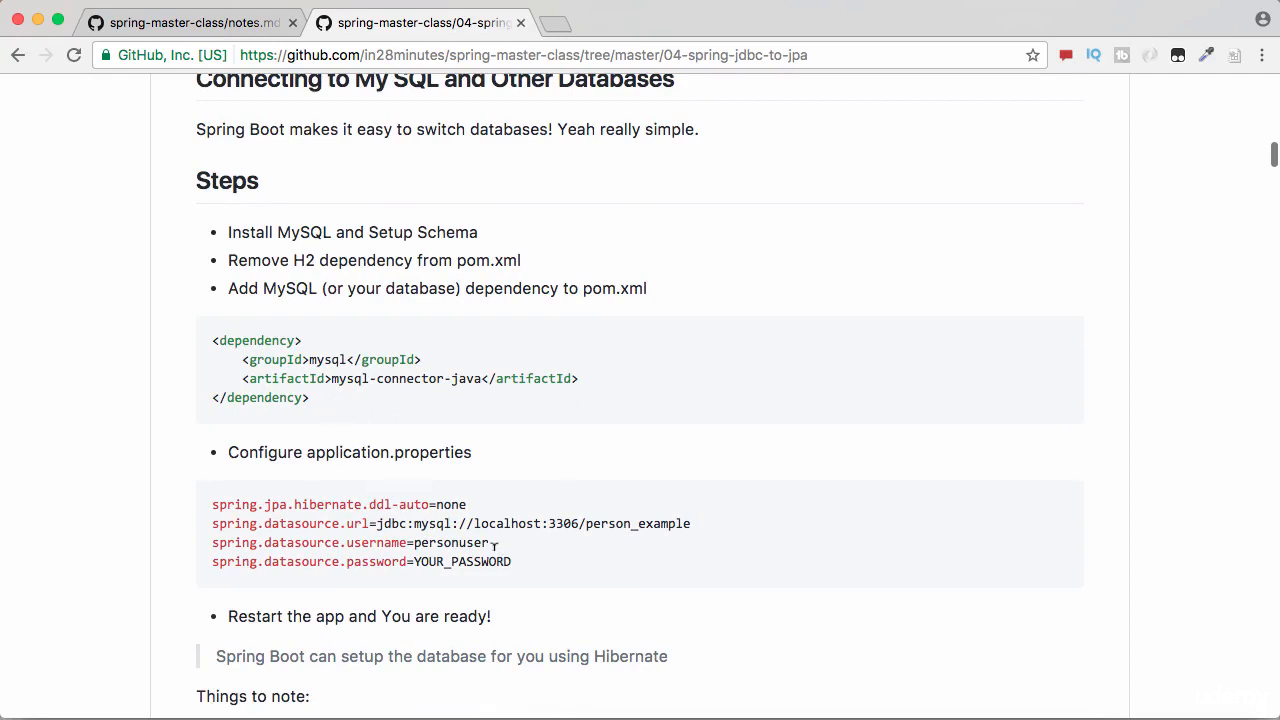
mouse_move(560, 433)
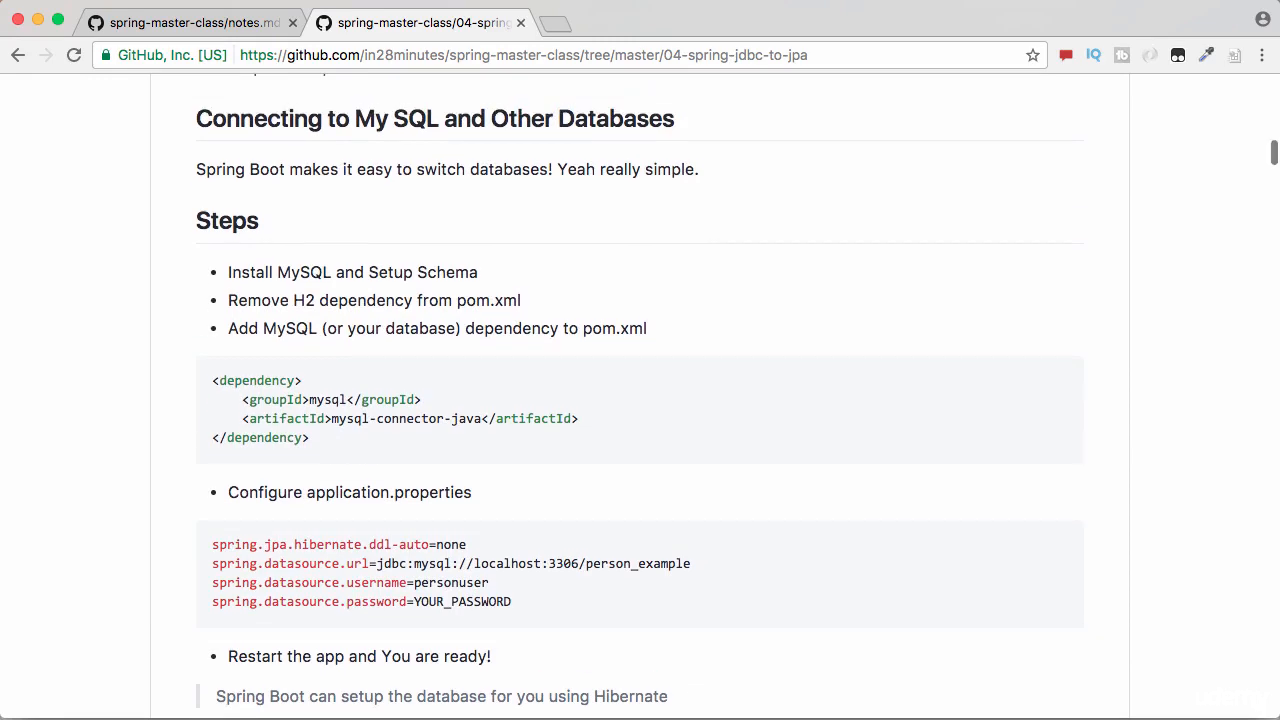
Step: Scroll back up to the 'Connecting to My SQL and Other Databases' Steps list
scroll(up, 3)
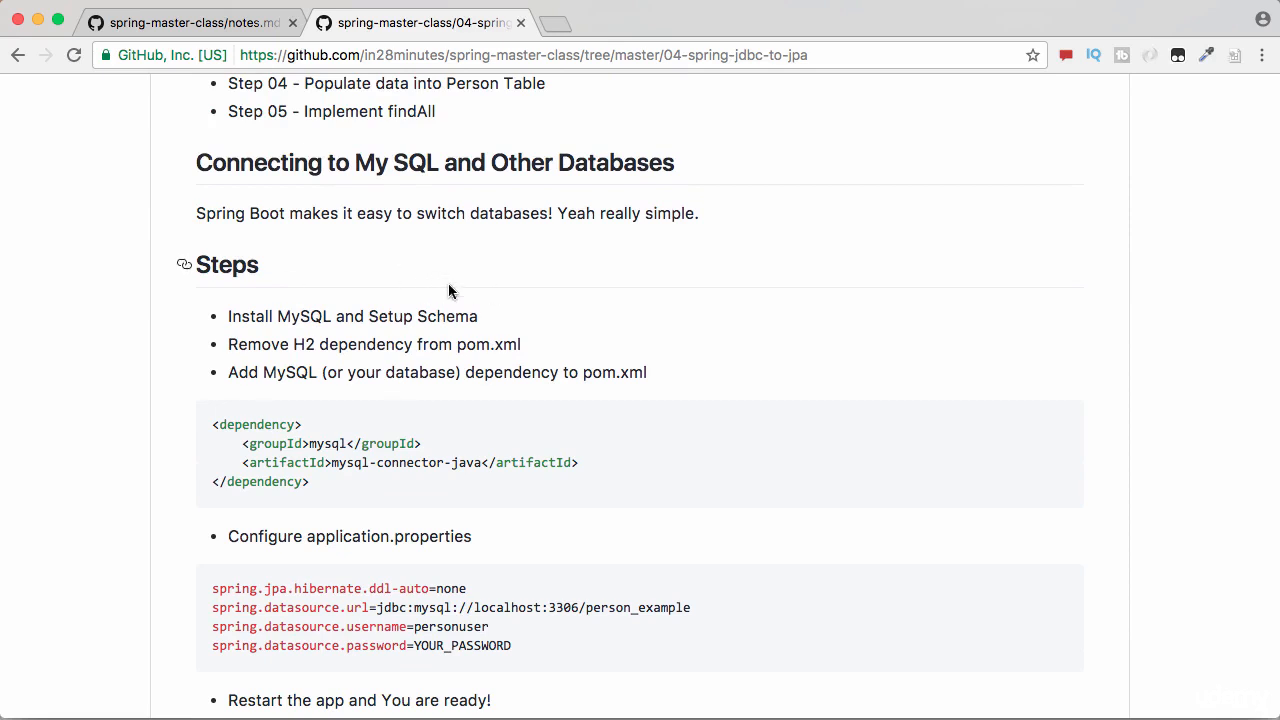
mouse_move(331, 427)
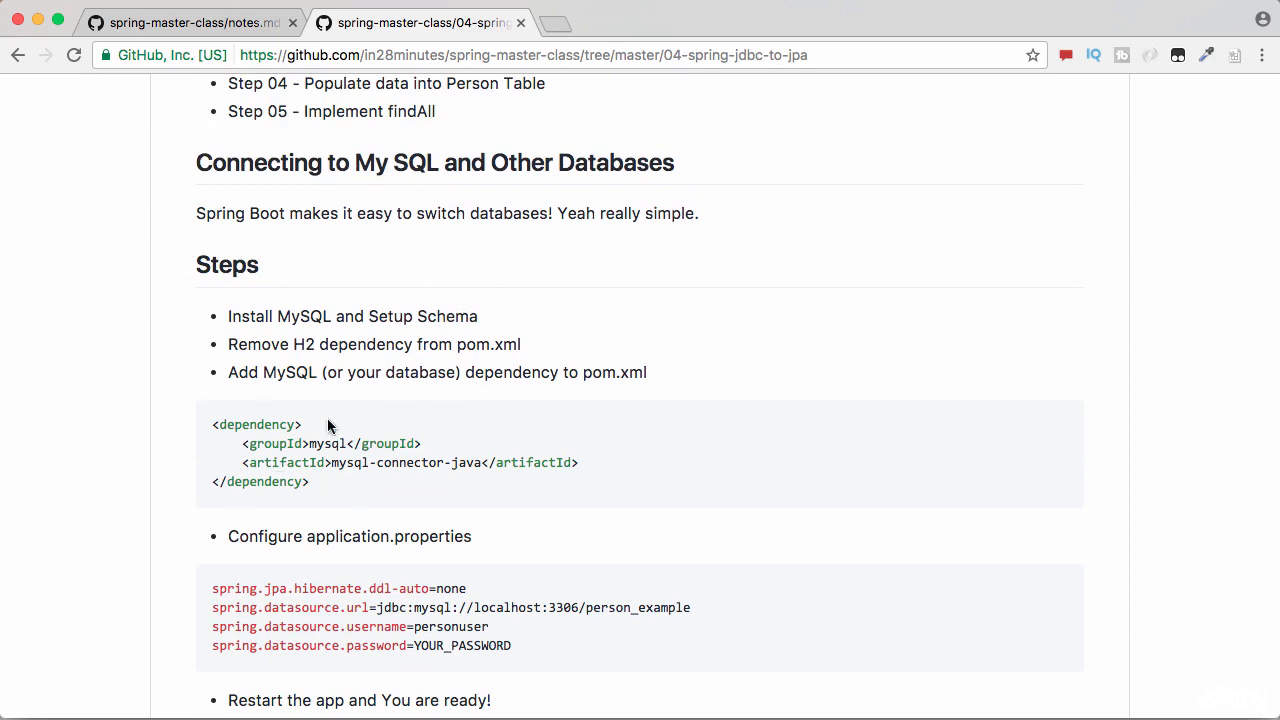
mouse_move(503, 431)
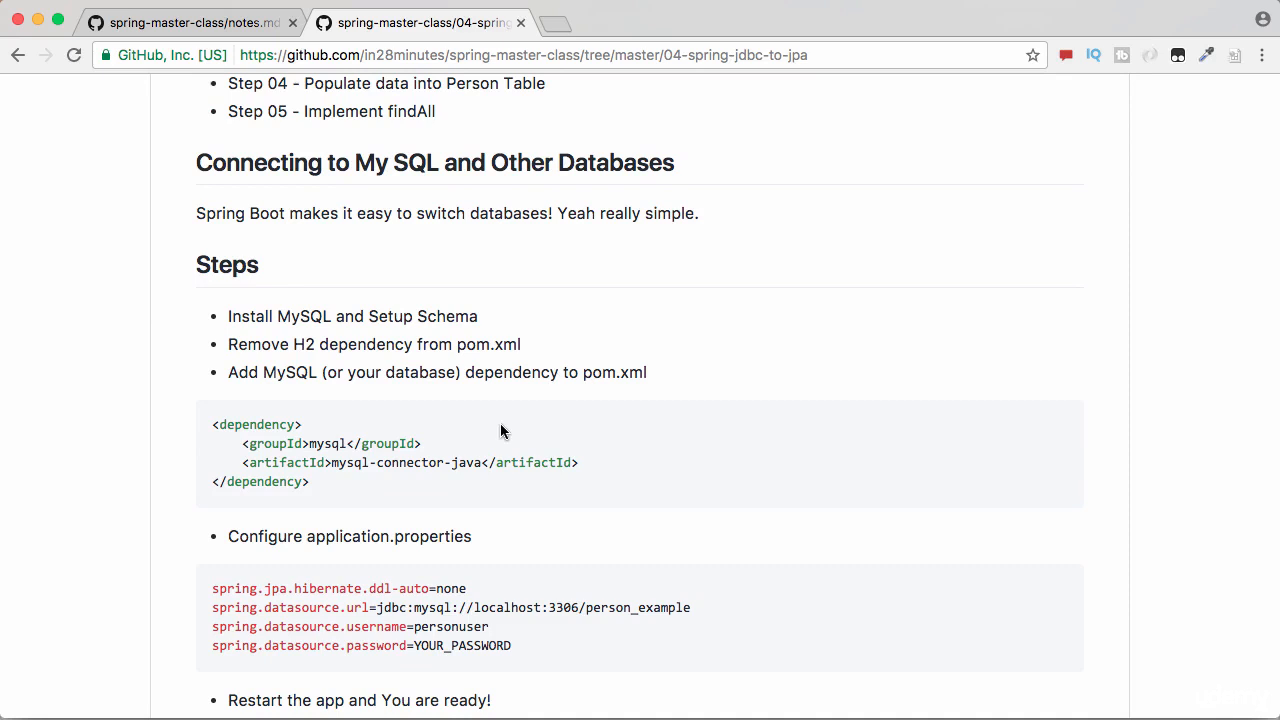
mouse_move(836, 371)
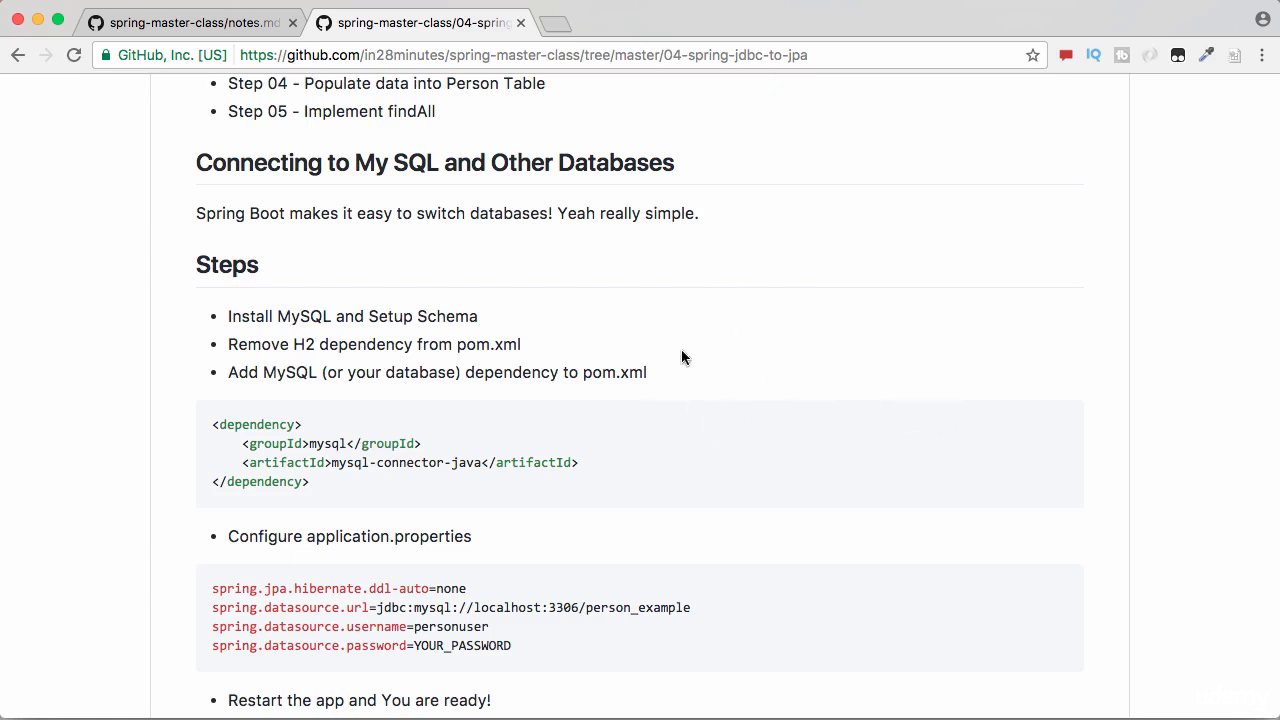
mouse_move(696, 511)
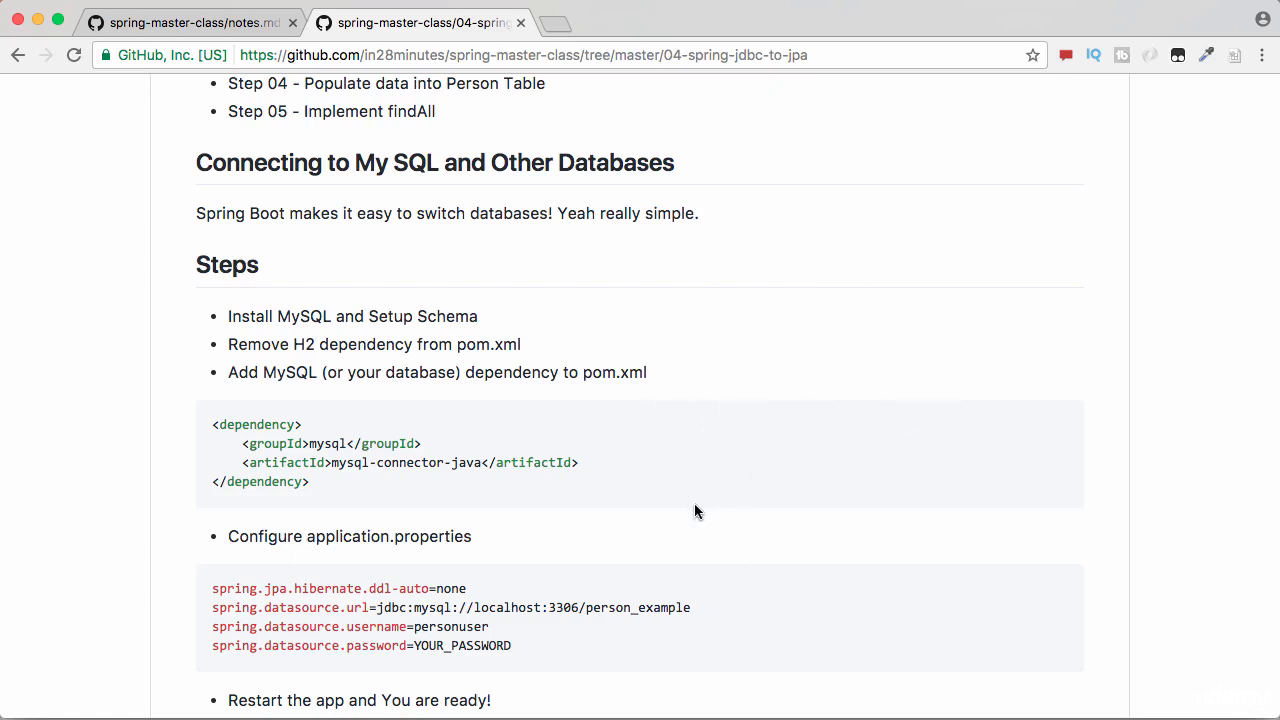
mouse_move(984, 292)
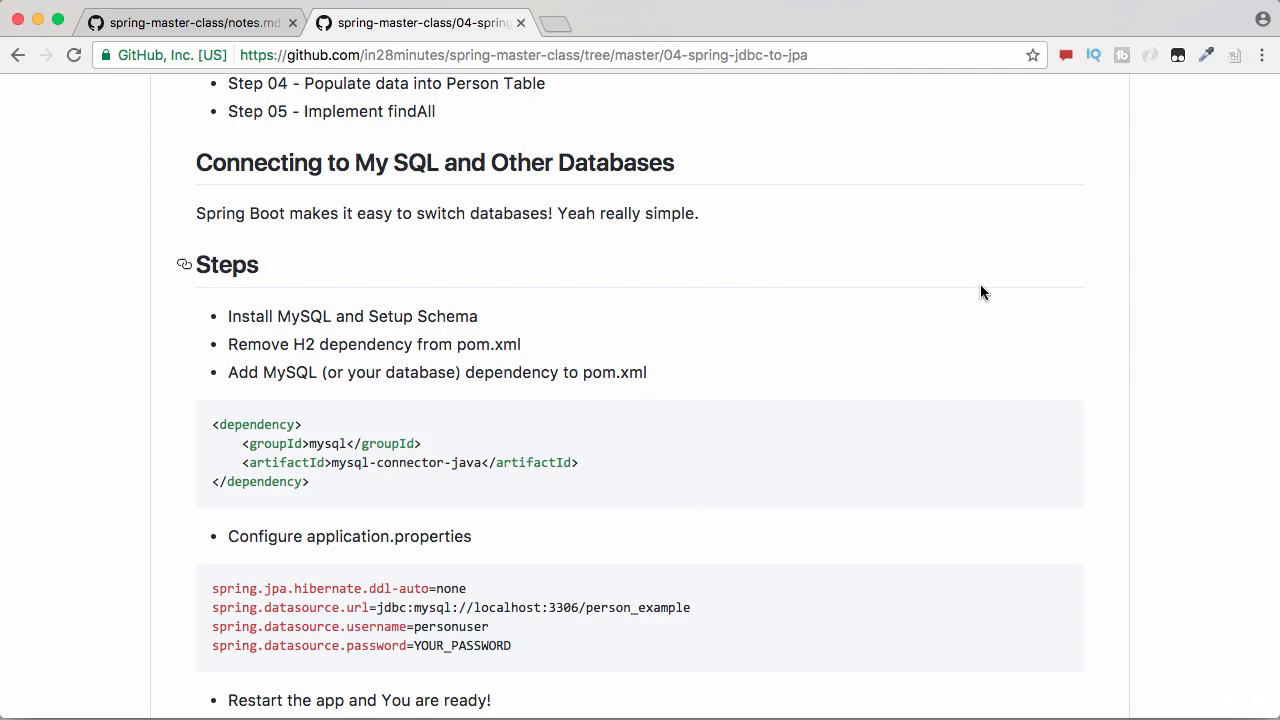